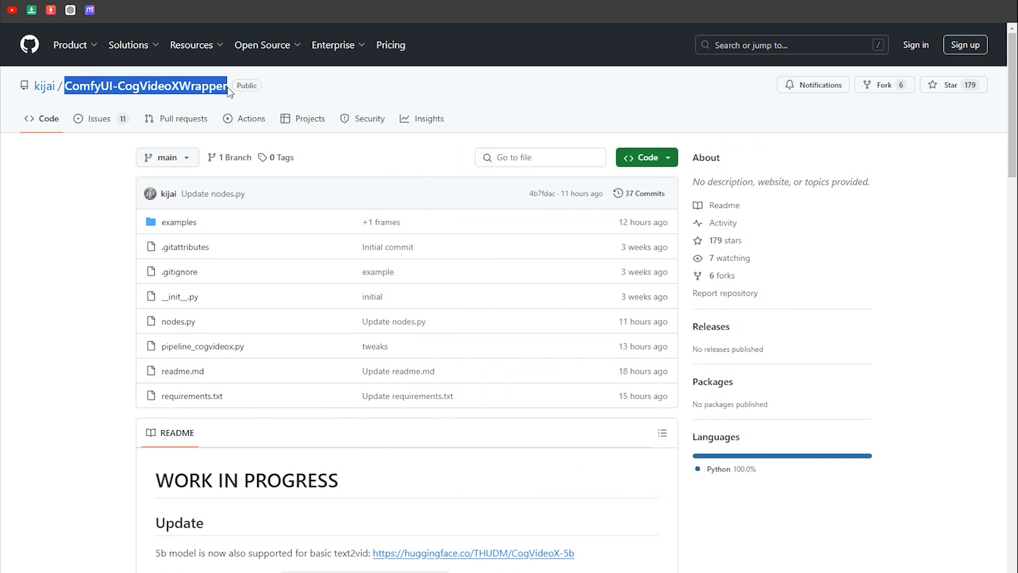
Step: Download the ComfyUI-CogVideoXWrapper repository as a ZIP from GitHub's Code menu
click(645, 157)
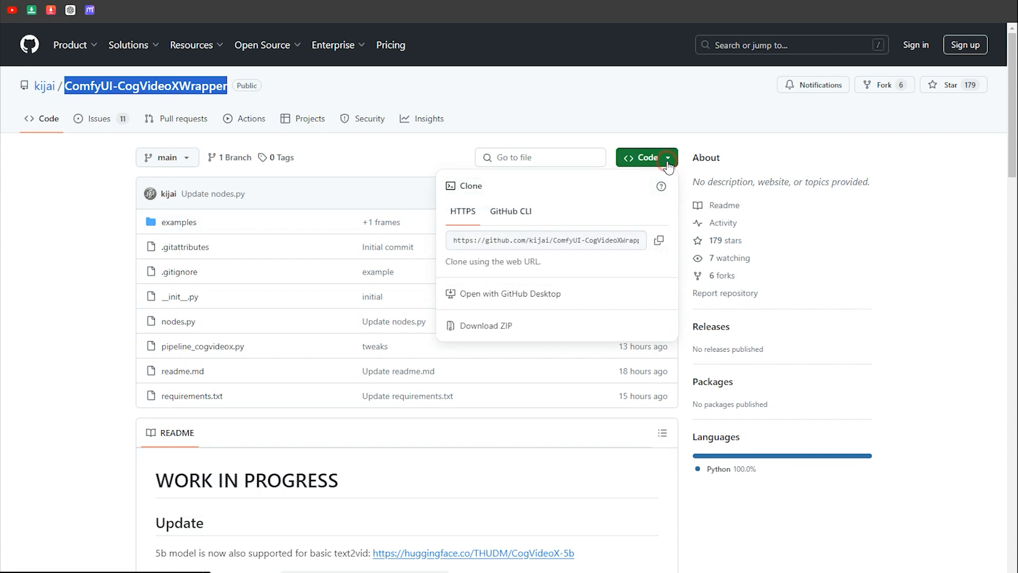
click(492, 328)
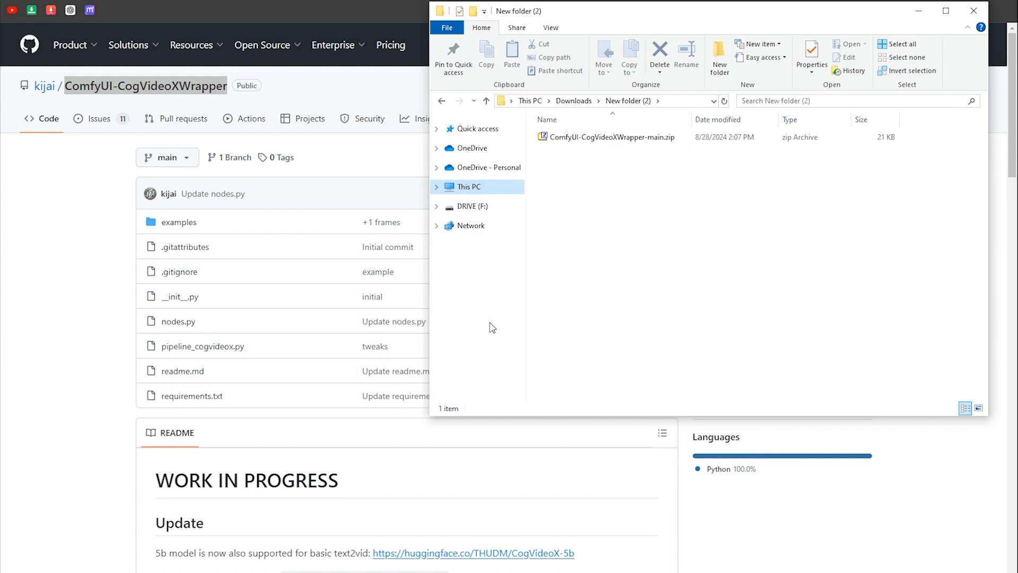
Step: Cut the wrapper ZIP, paste it into ComfyUI's custom_nodes folder, and extract it there
click(607, 137)
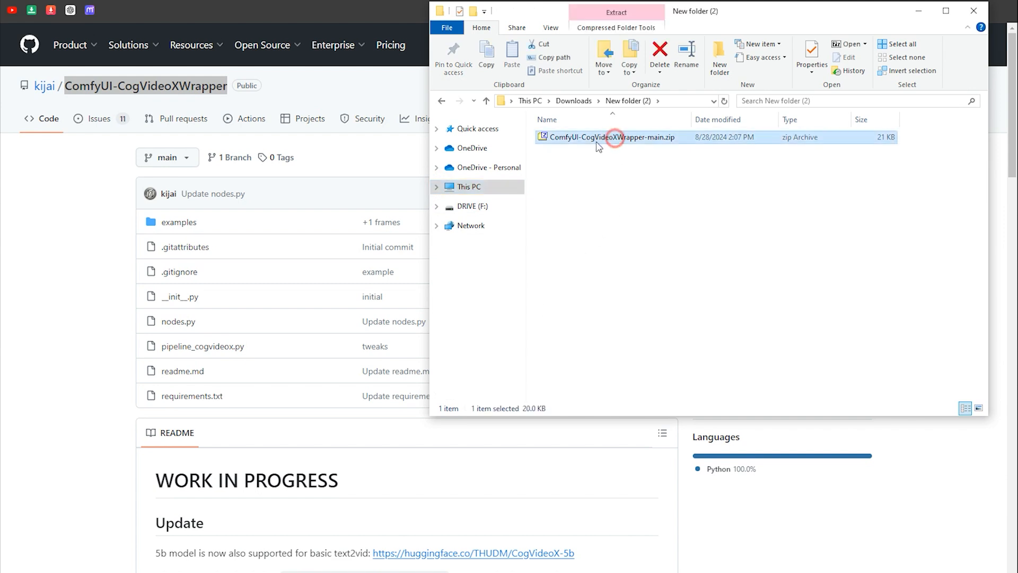
right_click(617, 137)
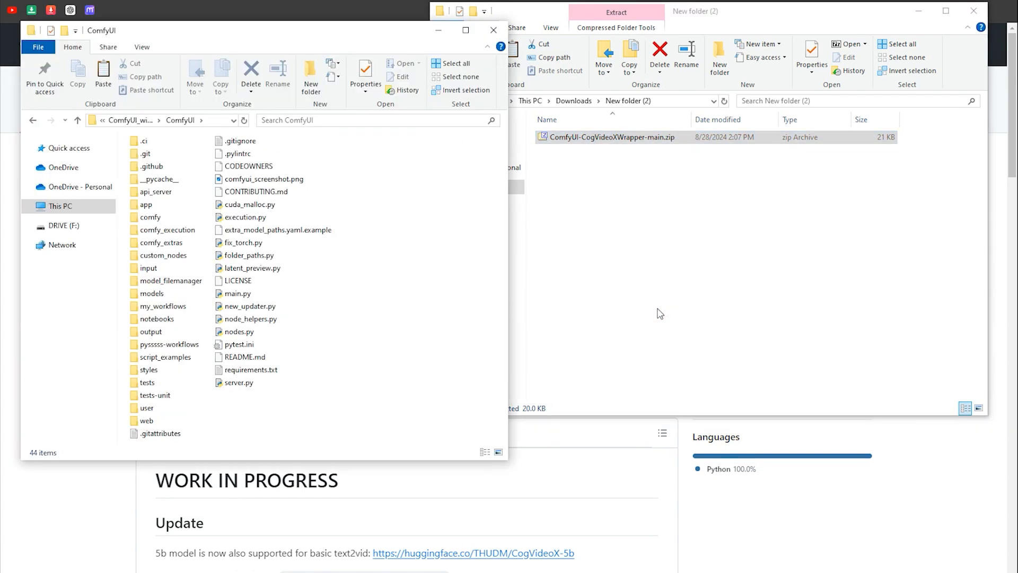
click(165, 255)
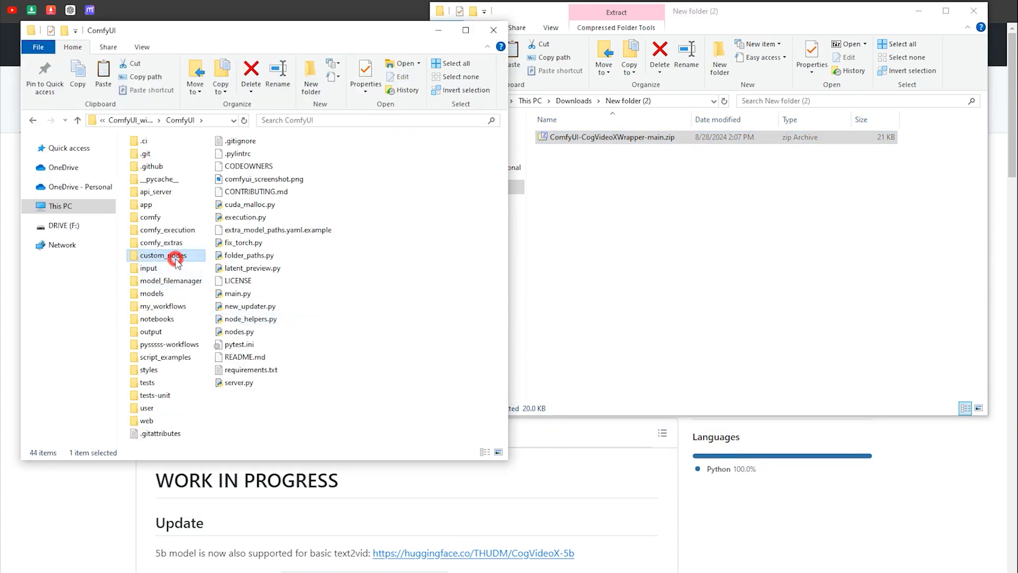
double_click(168, 255)
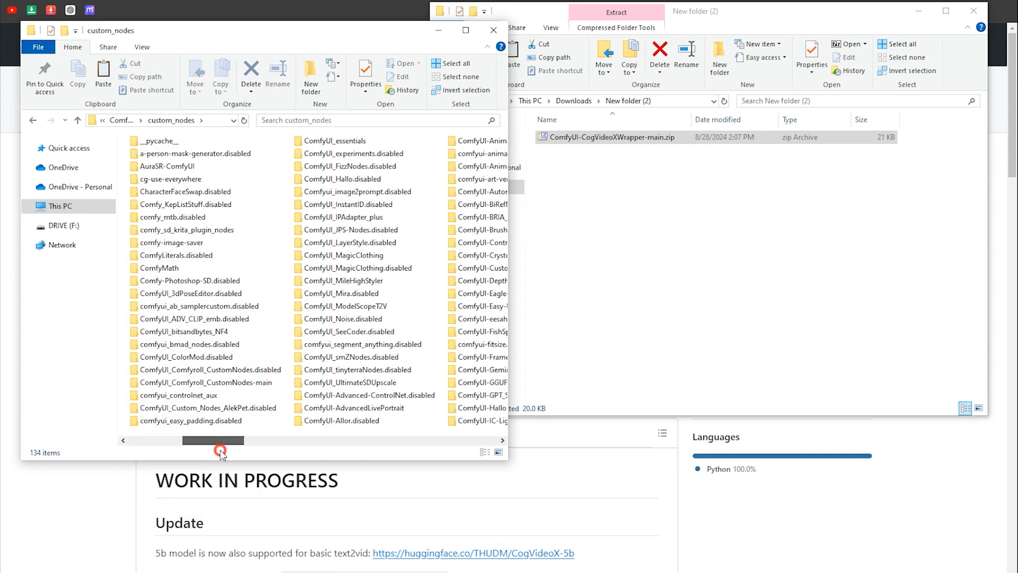
right_click(441, 312)
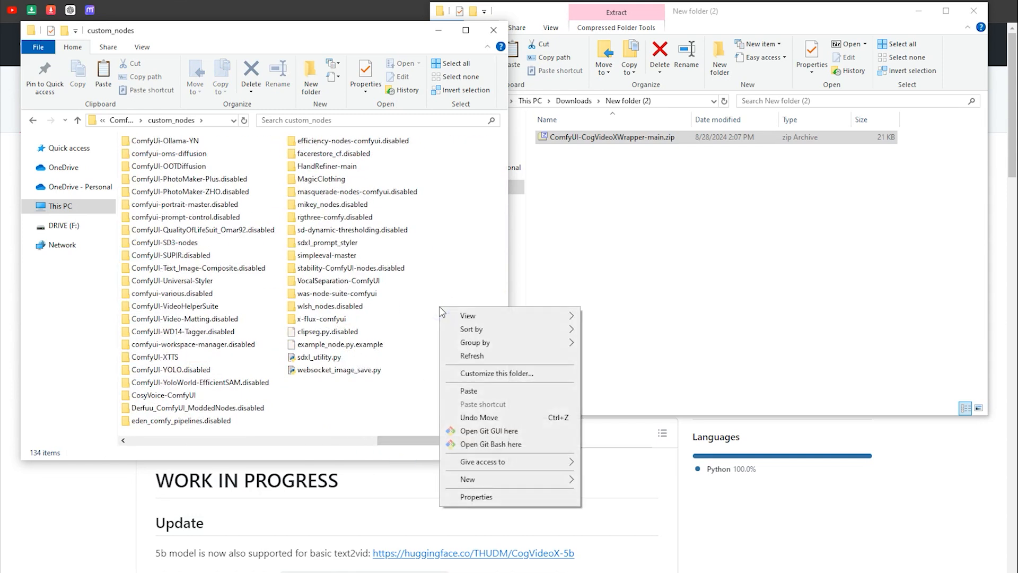
click(468, 390)
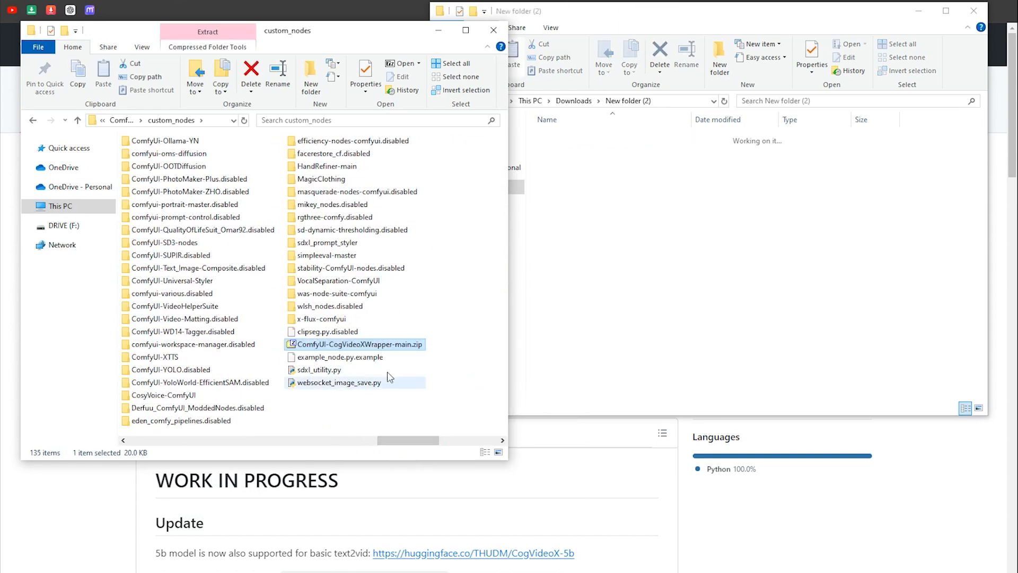
right_click(356, 344)
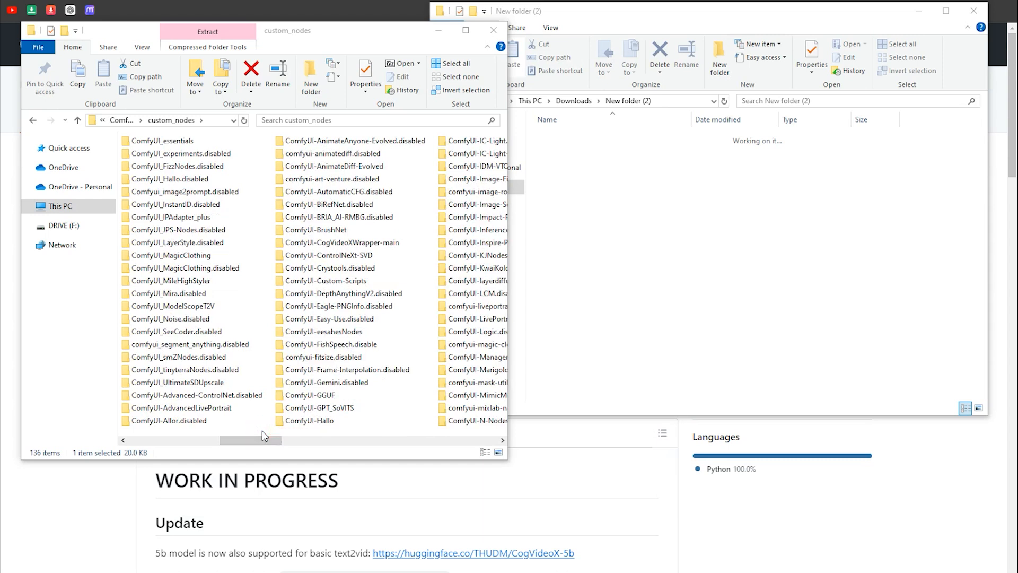
Step: Rename the extracted folder to ComfyUI-CogVideoXWrapper, dropping '-main', and open it
click(350, 243)
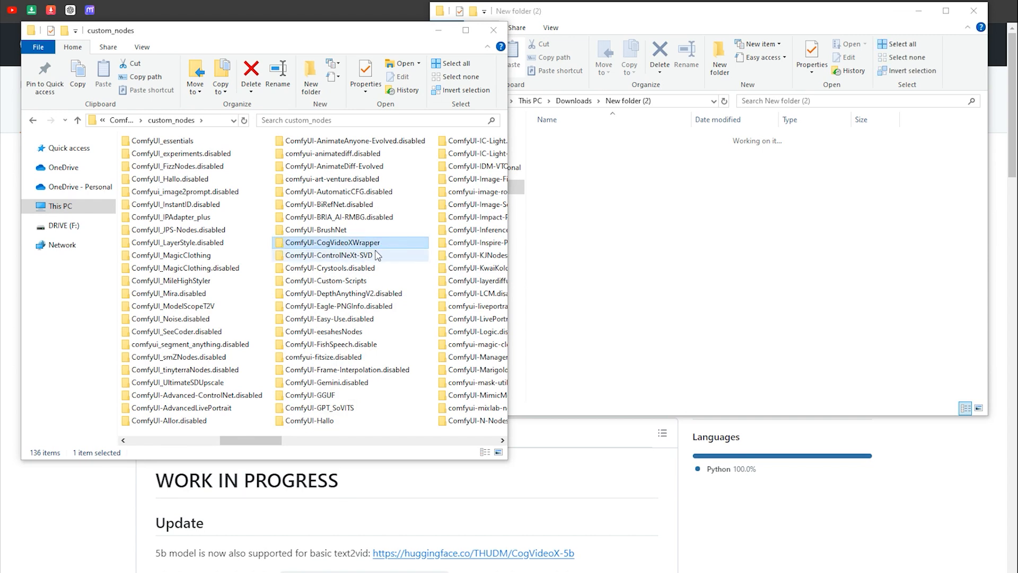
double_click(338, 242)
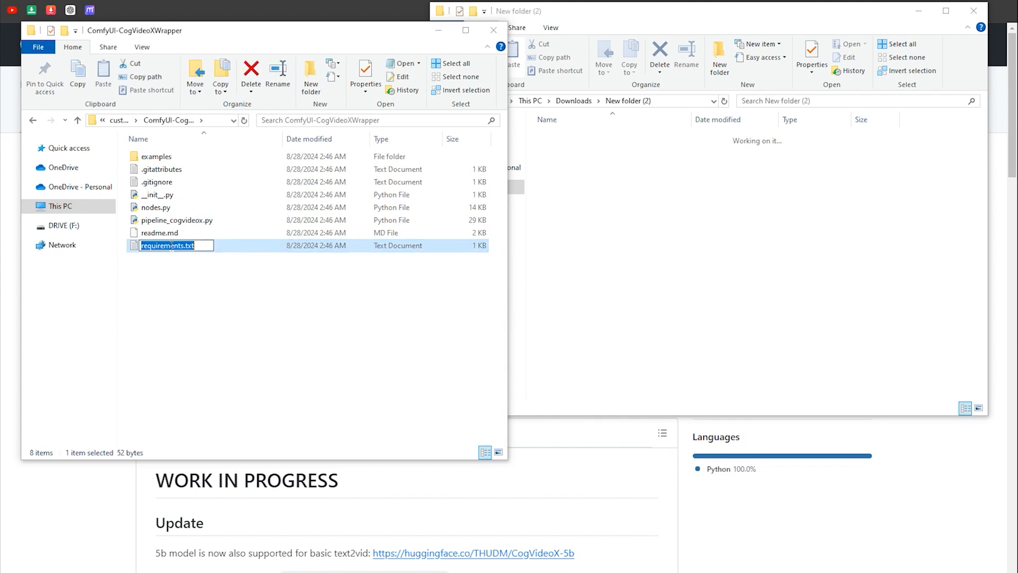
click(182, 120)
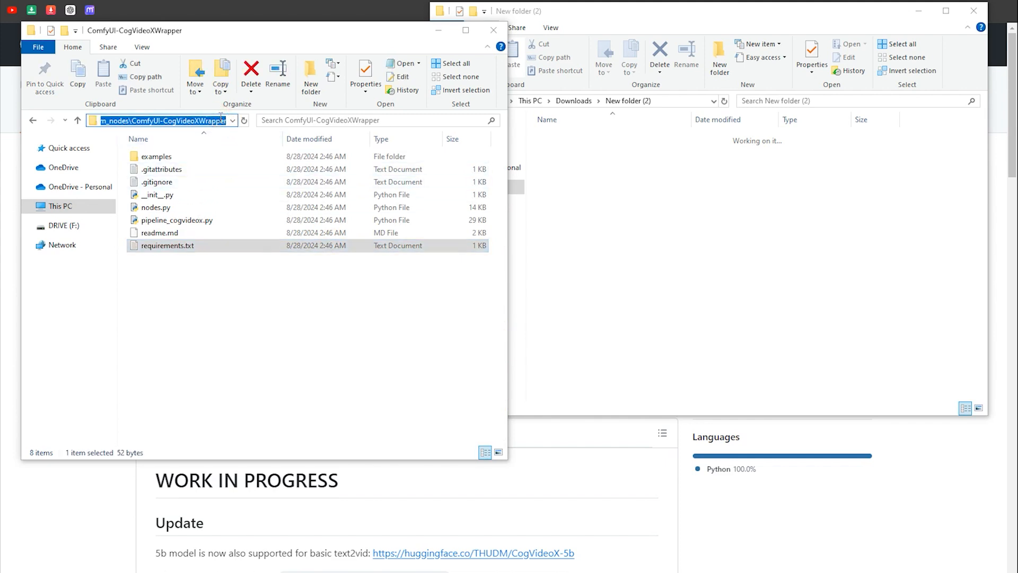
Step: Run 'pip install -r requirements.txt' in a Command Prompt in the wrapper folder, then close it
text(C:\Windows\System32\cmd.exe)
text(pip i)
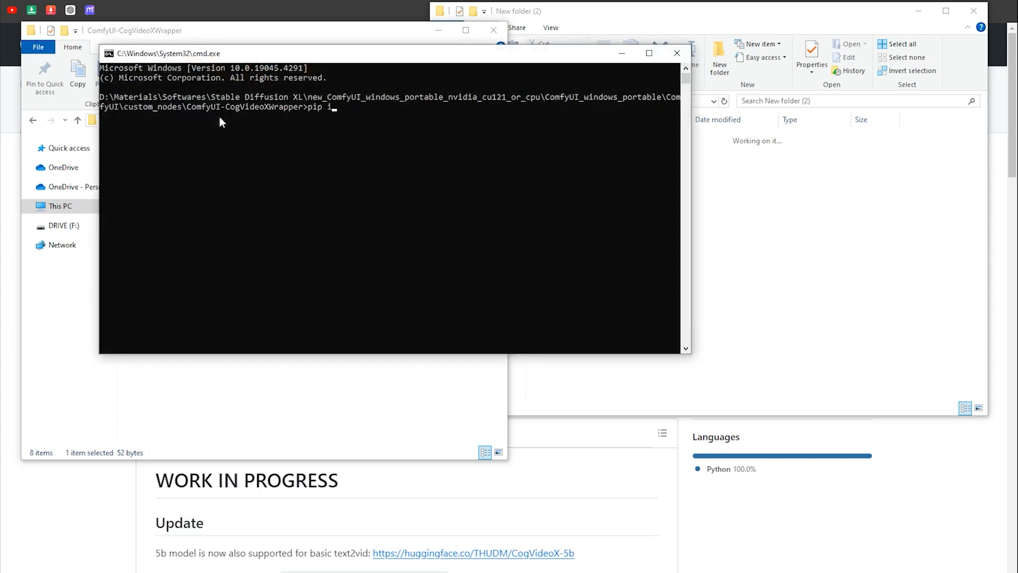
text(nstall -r)
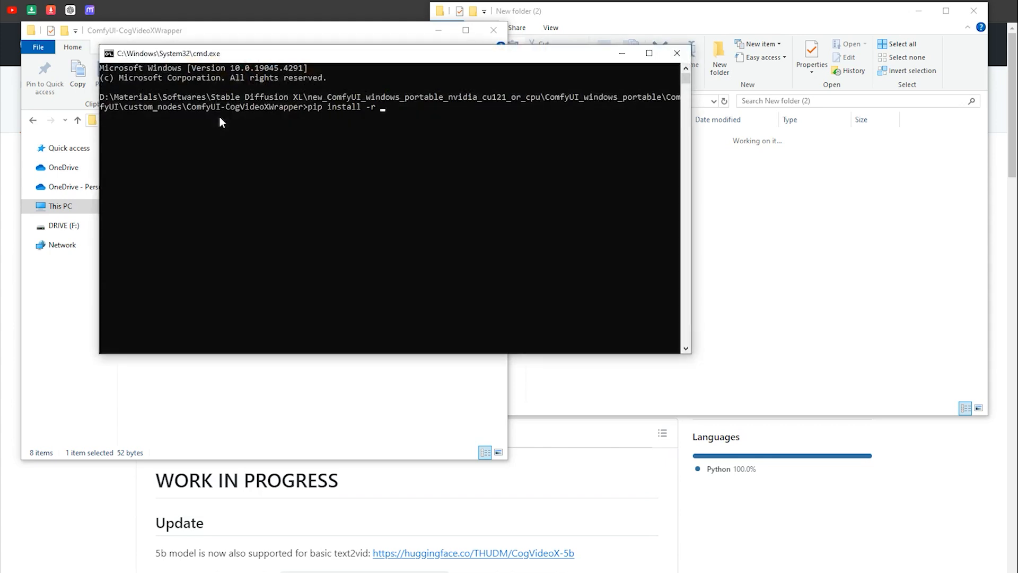
text(requirements.txt)
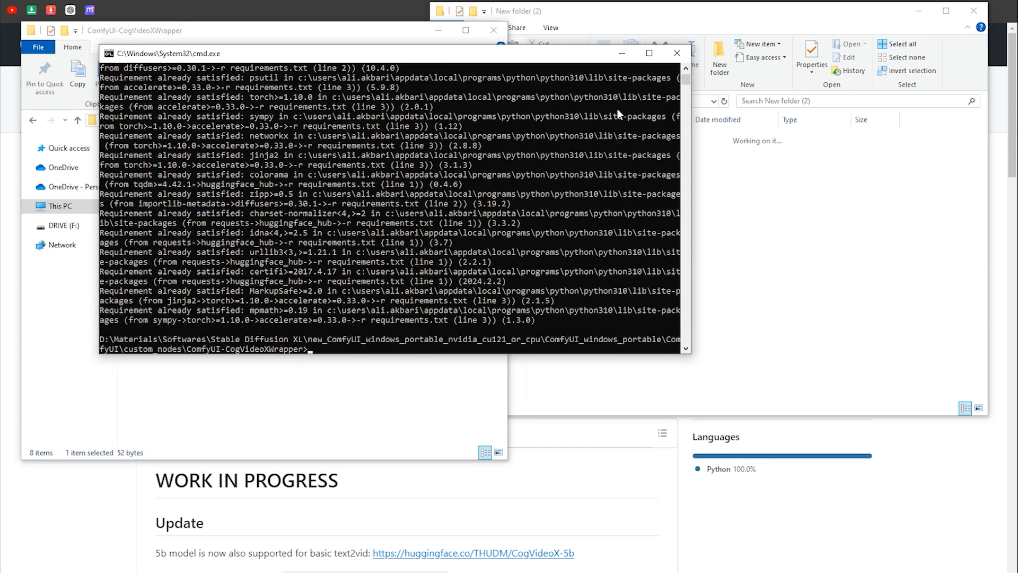
click(676, 53)
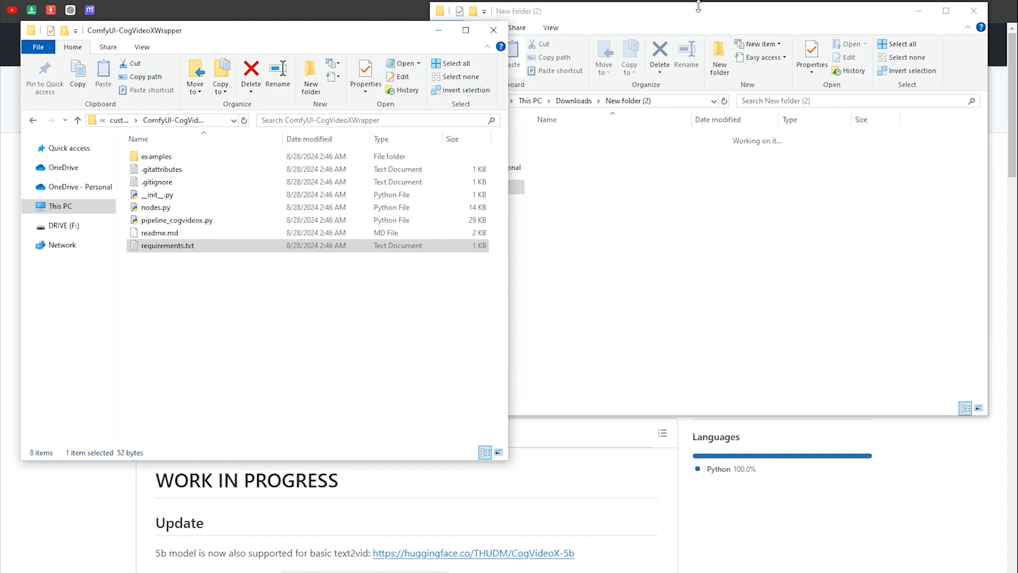
Step: Return to the wrapper's GitHub page and scroll to the README update notes
click(493, 30)
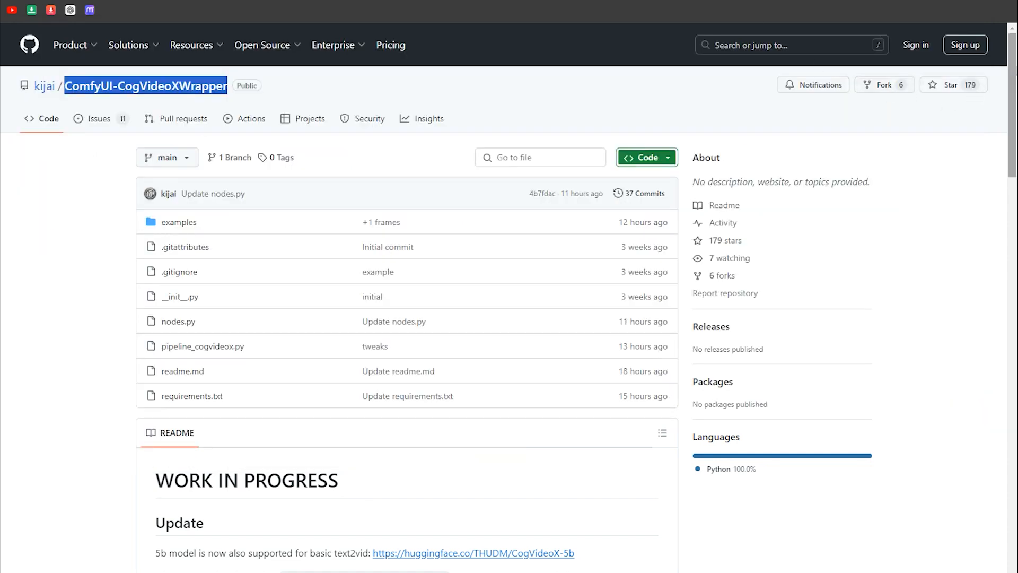
scroll(down, 3)
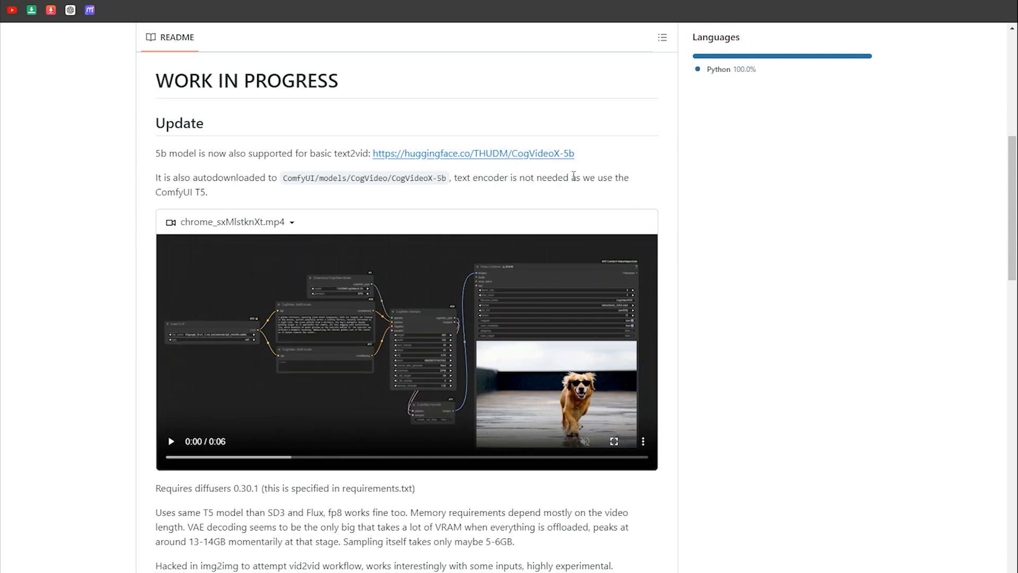
Step: Open THUDM/CogVideoX-5b on Hugging Face and play the garden fountain and rainy-day boy demos
click(472, 153)
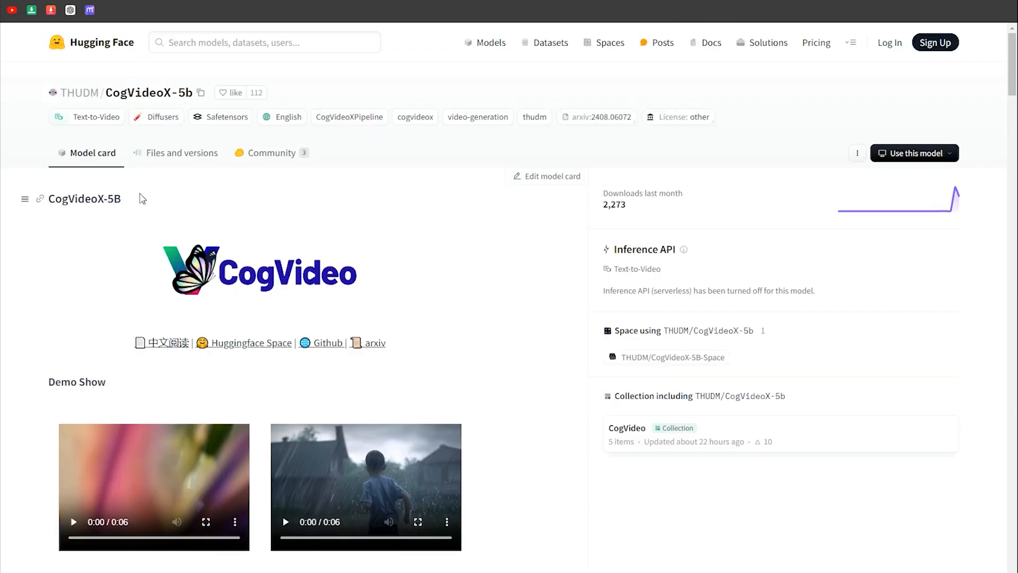
double_click(83, 199)
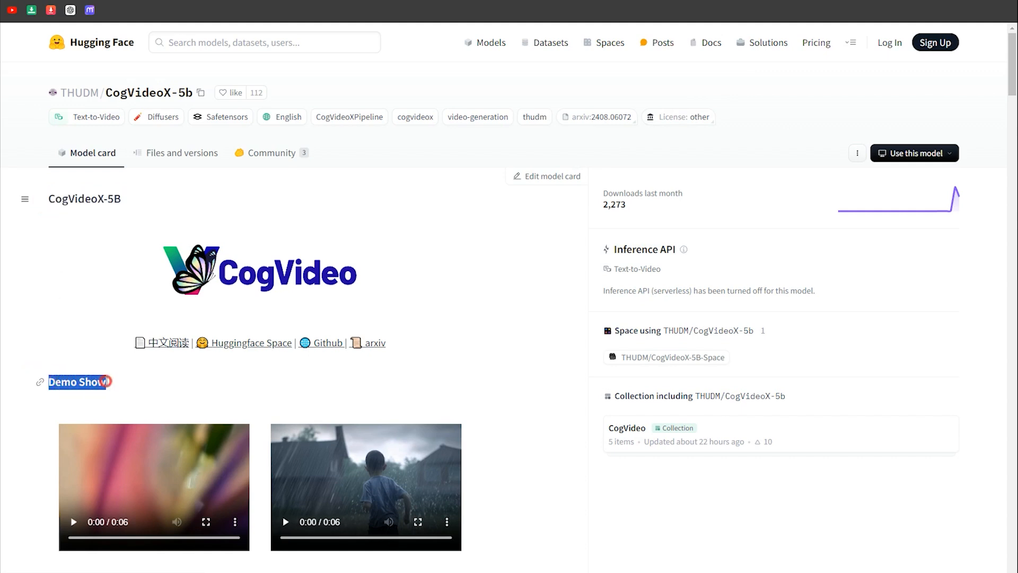
scroll(down, 3)
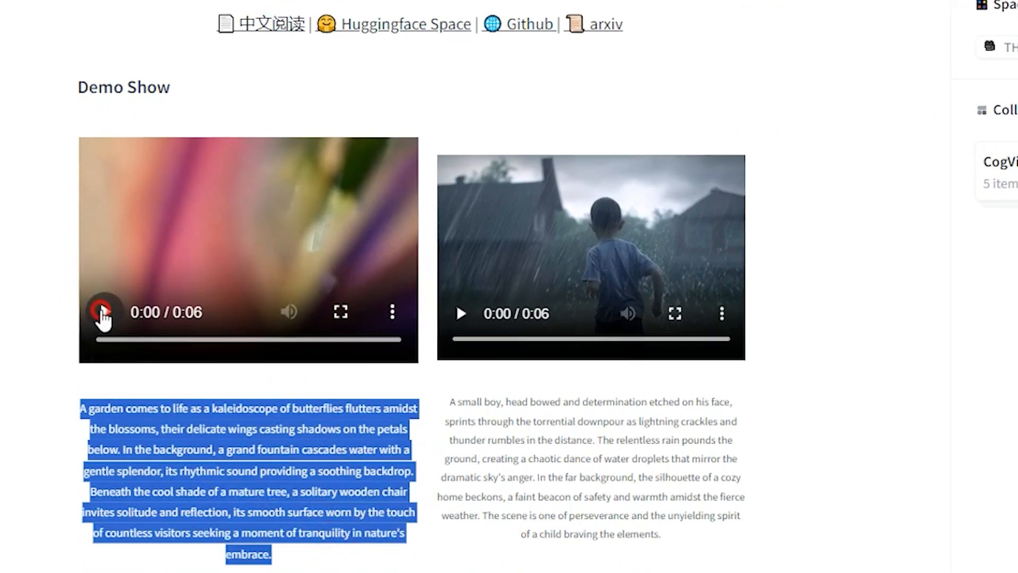
click(102, 312)
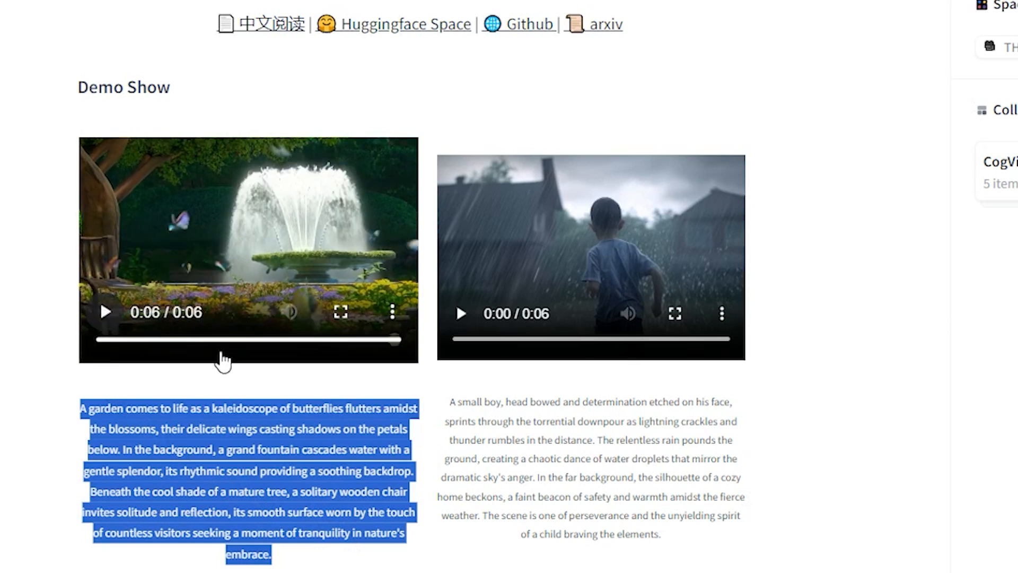
click(460, 313)
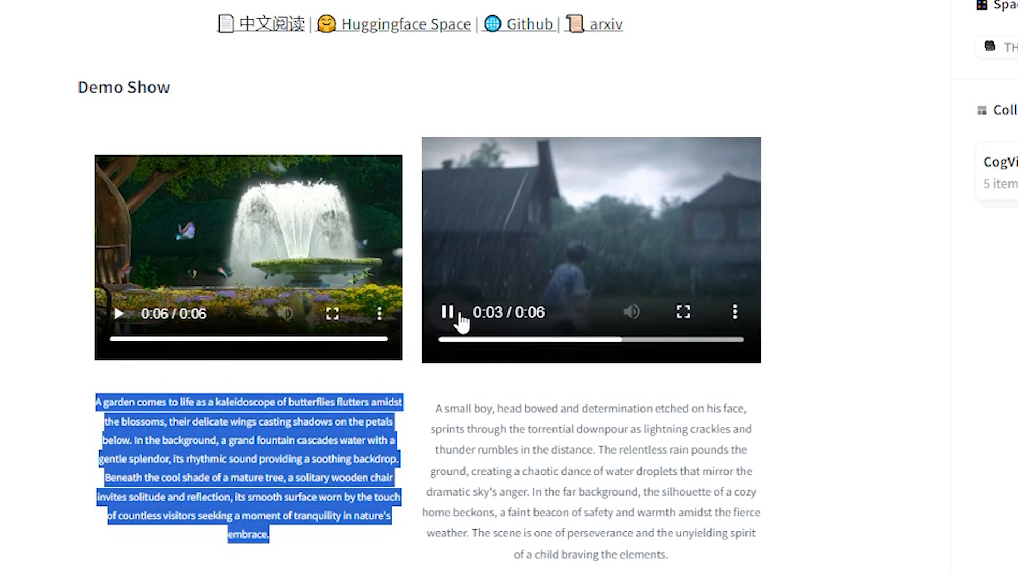
click(446, 312)
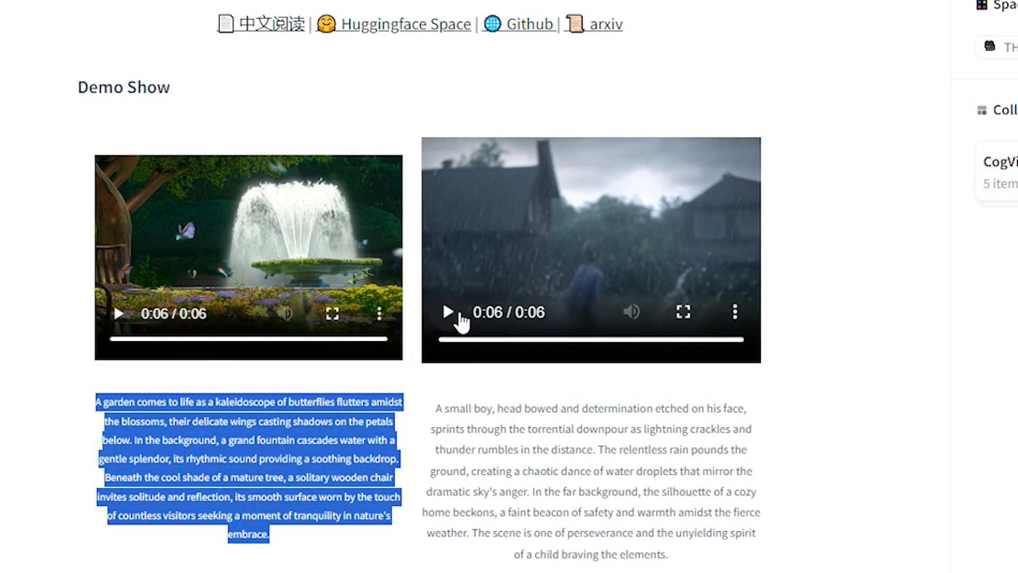
Step: Play the astronaut, elderly painter, golden retriever, and mother-and-baby demo clips
scroll(down, 3)
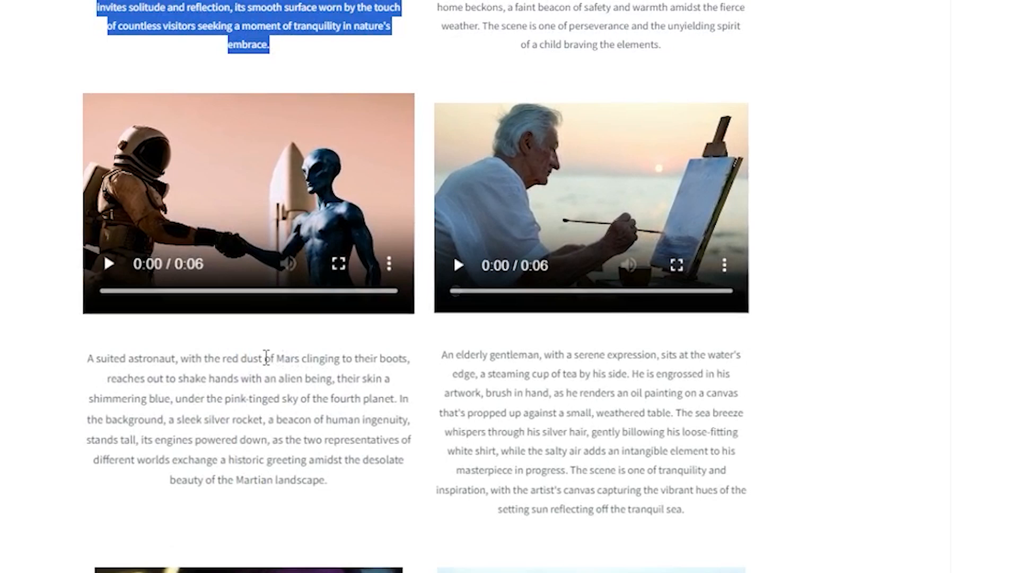
click(108, 263)
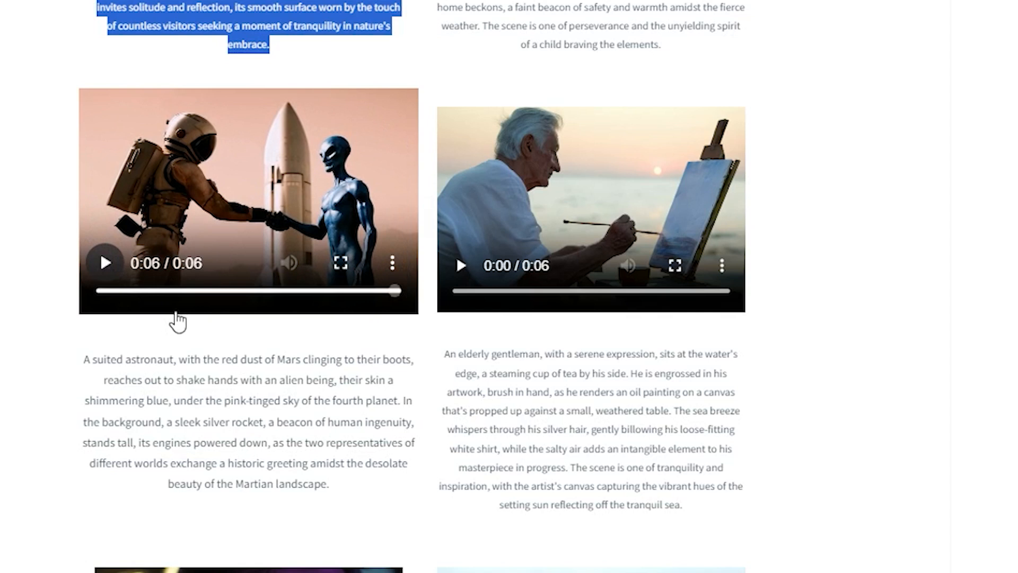
click(460, 265)
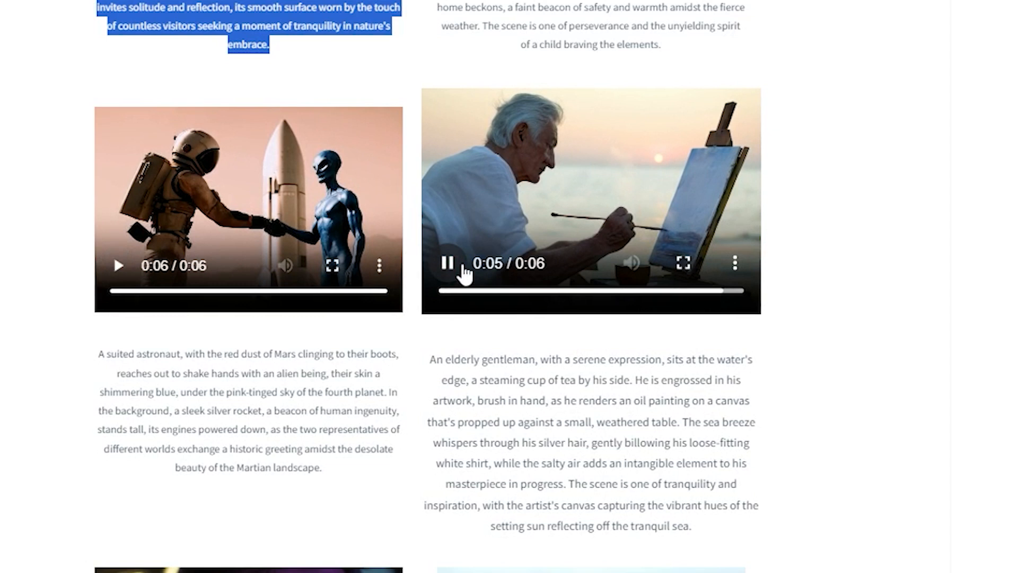
scroll(down, 3)
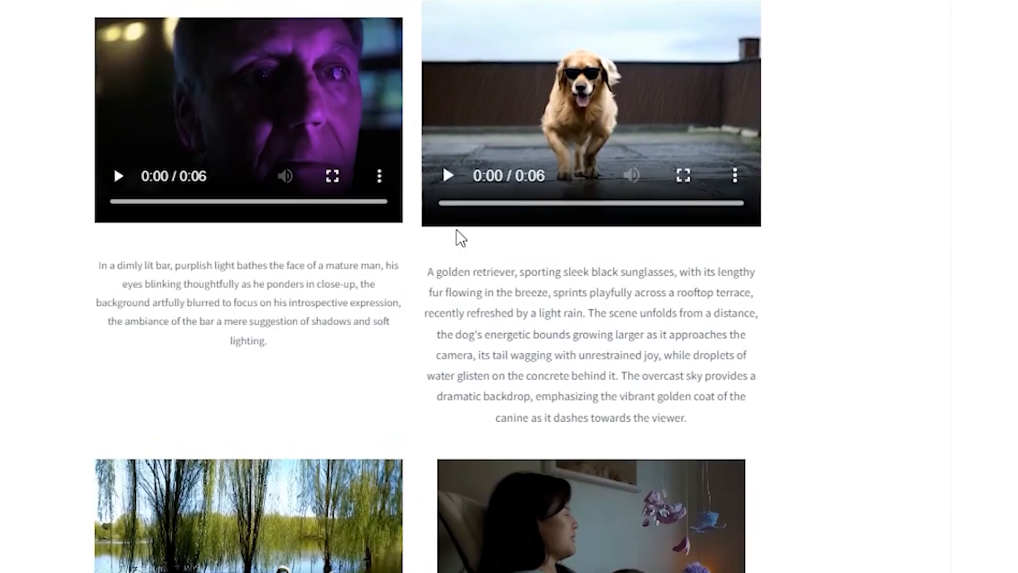
click(448, 176)
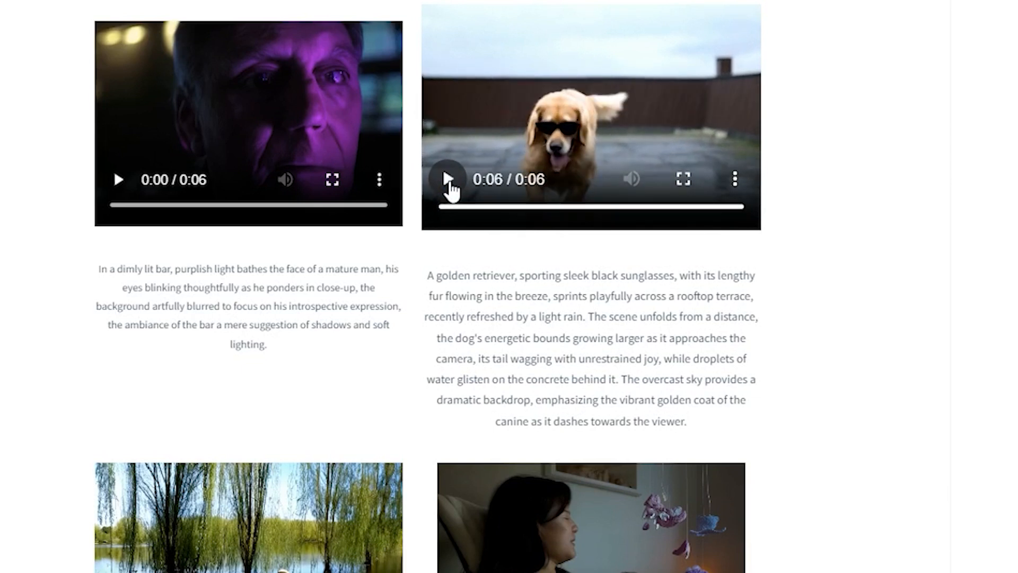
click(118, 179)
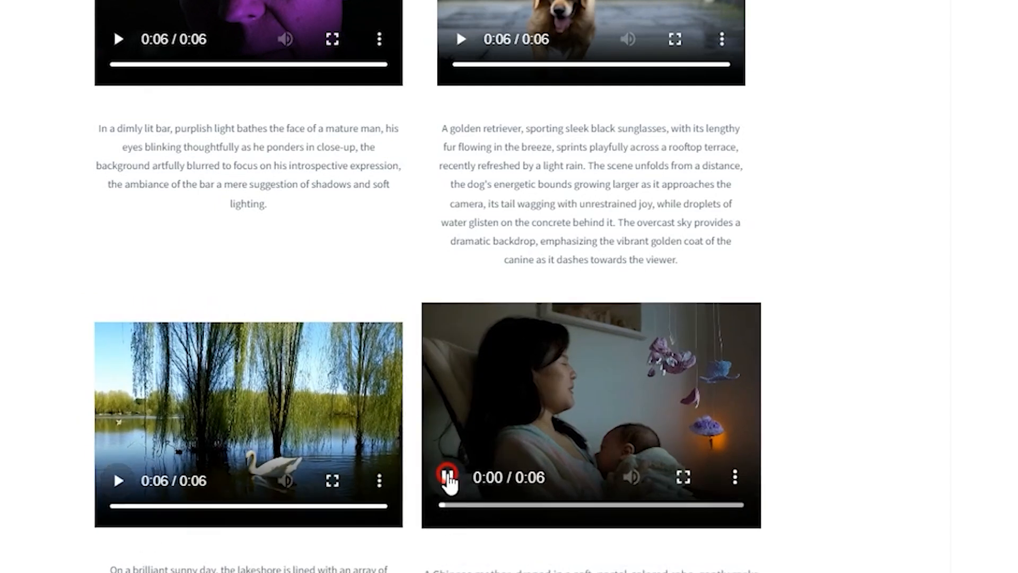
click(447, 478)
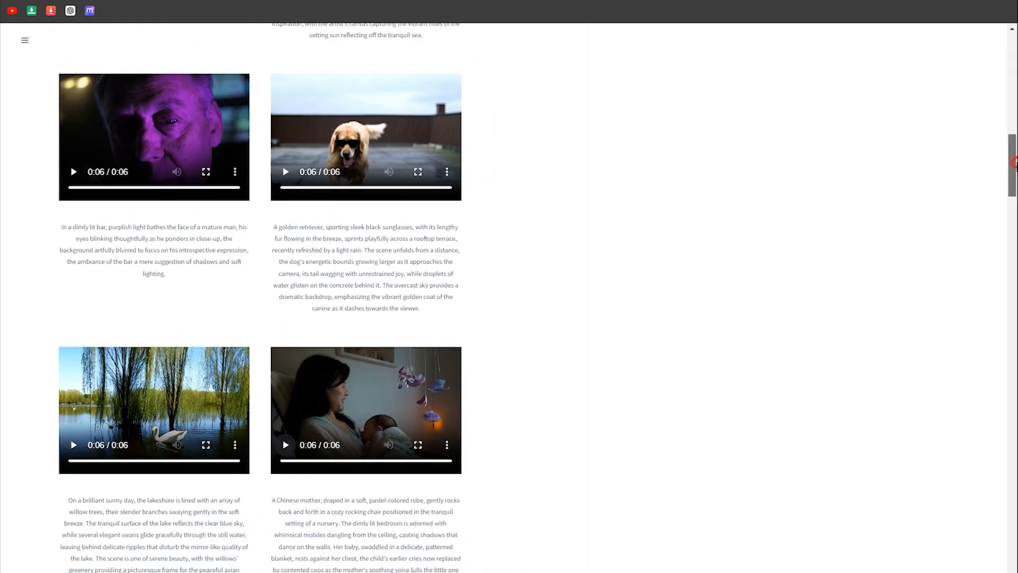
scroll(up, 3)
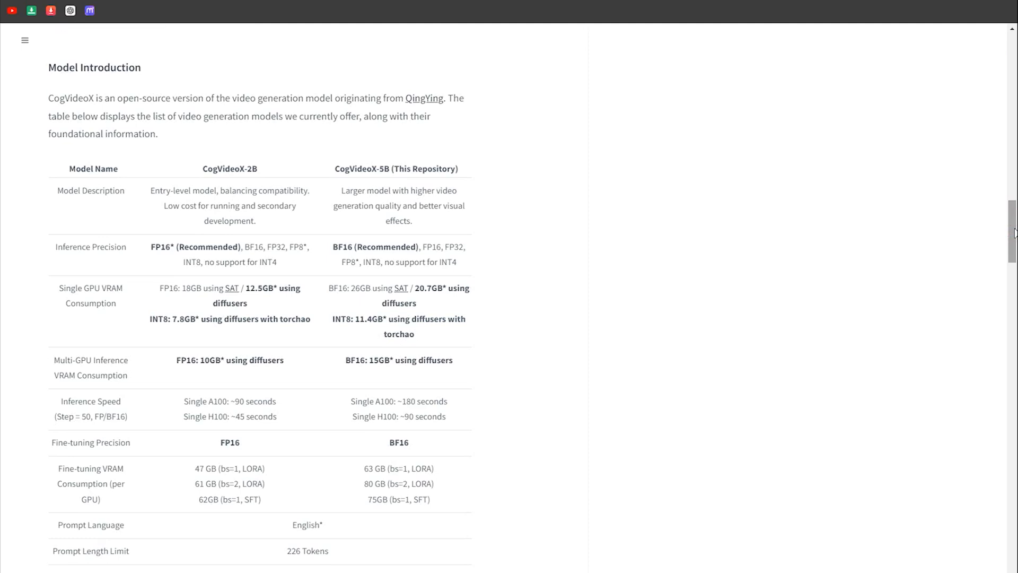
double_click(94, 67)
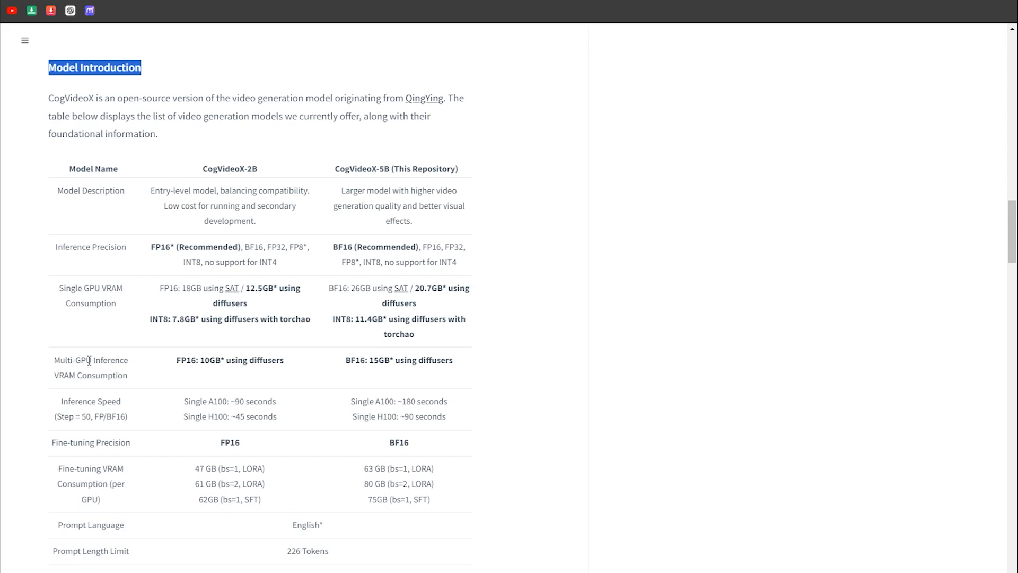
double_click(188, 360)
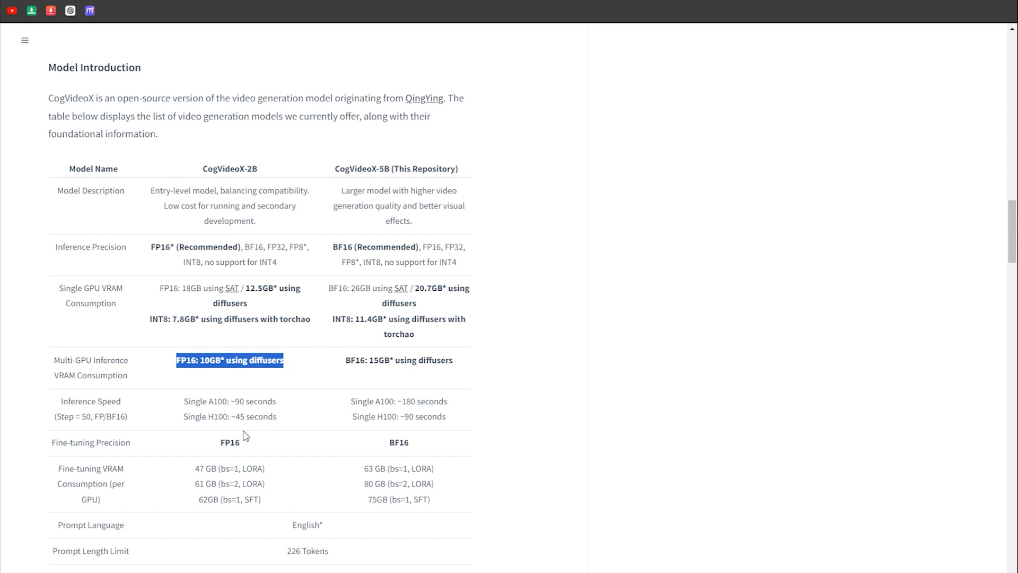
double_click(90, 483)
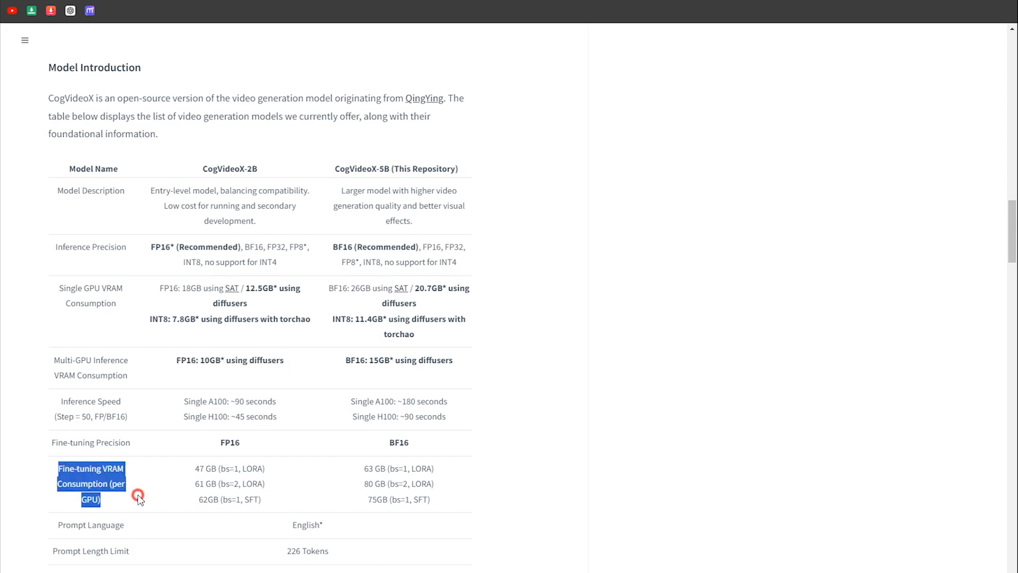
mouse_move(399, 492)
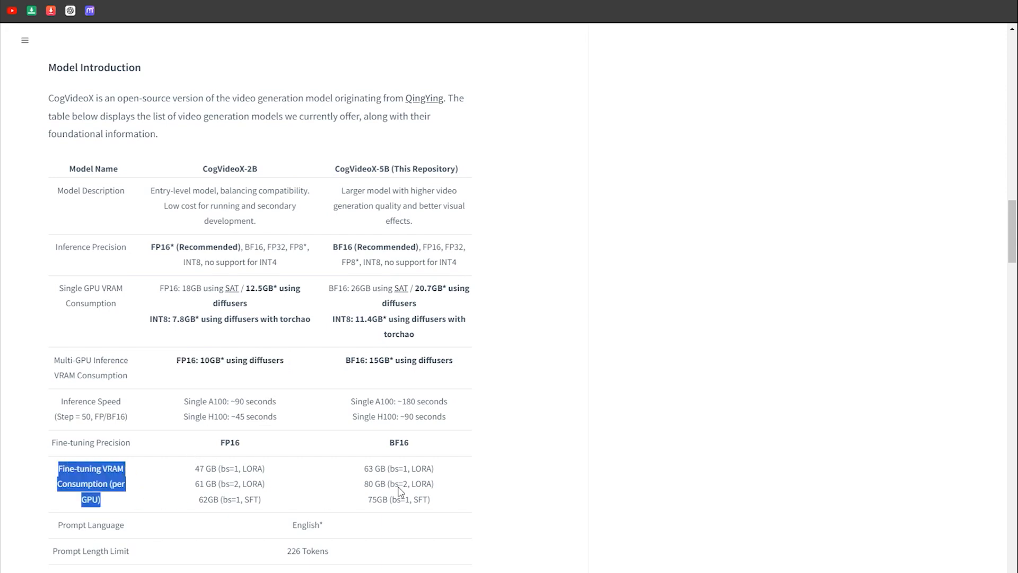
scroll(up, 3)
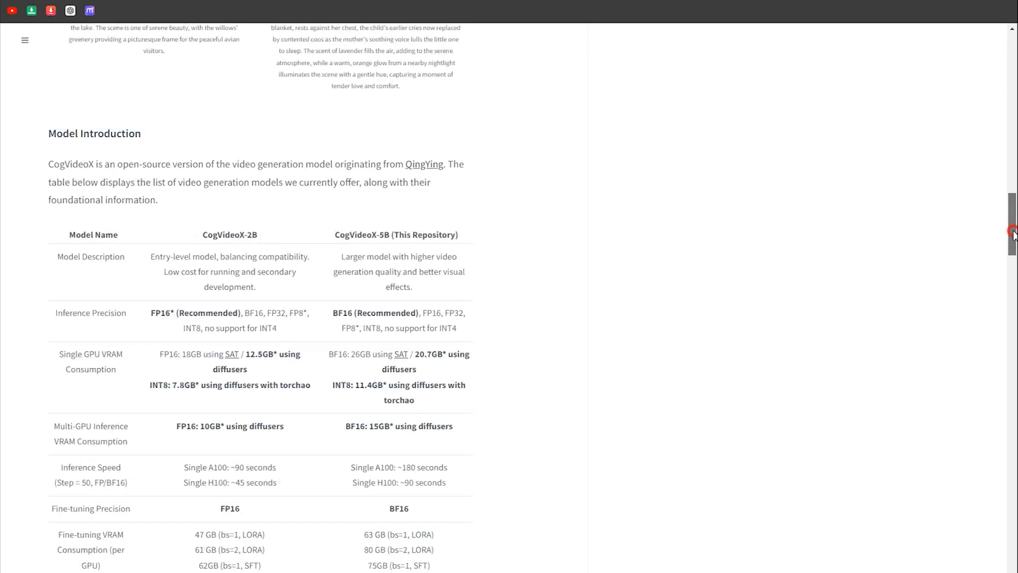
scroll(up, 3)
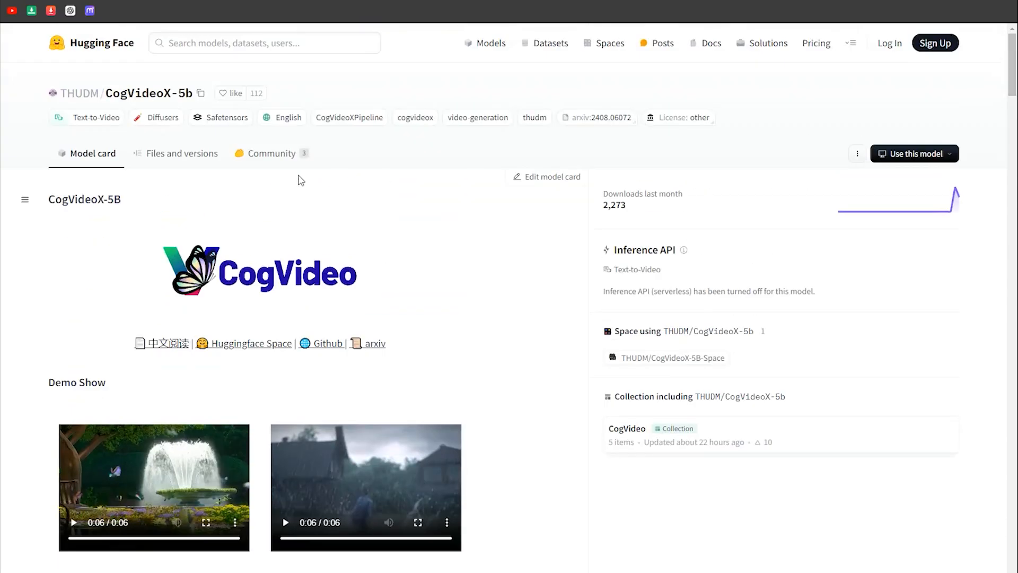
Step: Show the model's file list and open models\CogVideo\CogVideo2B in Explorer
click(182, 152)
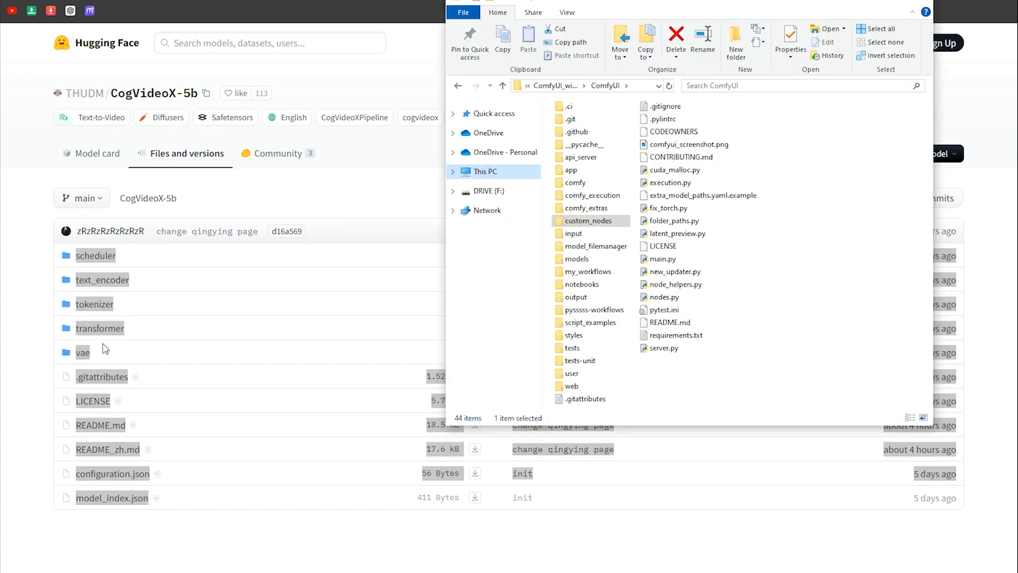
click(576, 258)
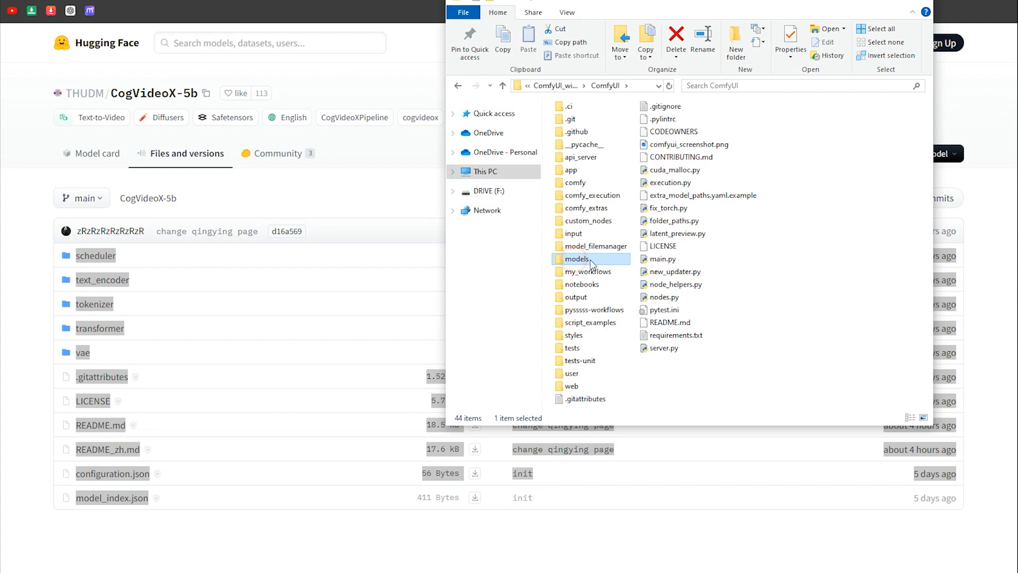
double_click(577, 258)
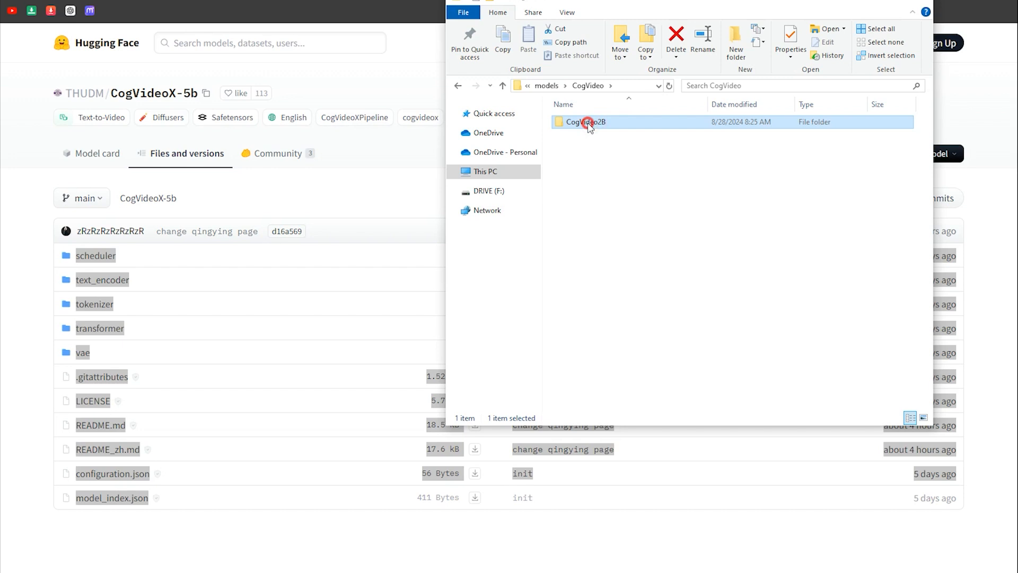
double_click(585, 122)
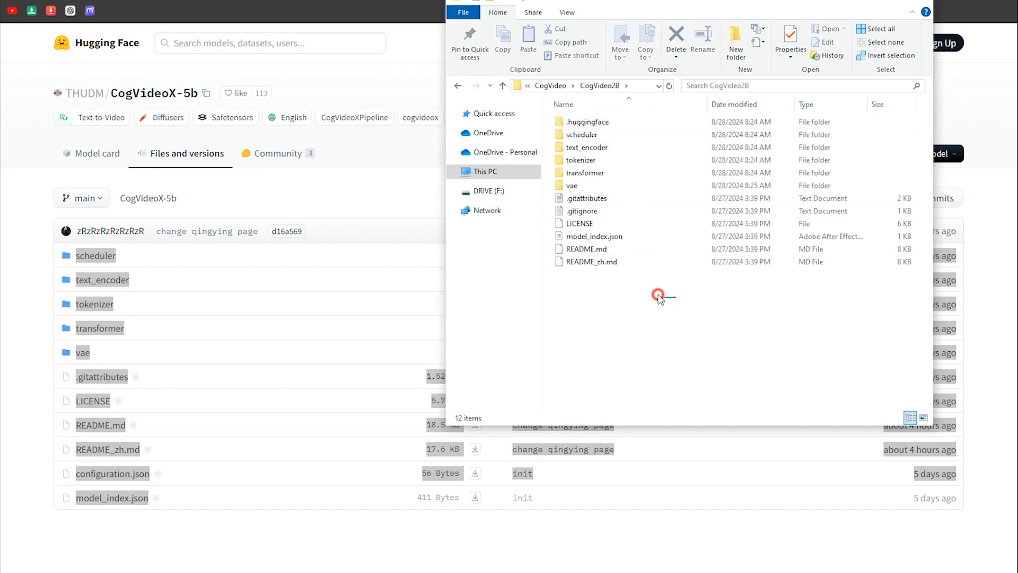
Step: Check the selected files' Properties, confirming a 12.8 GB total, and close the dialog
right_click(582, 121)
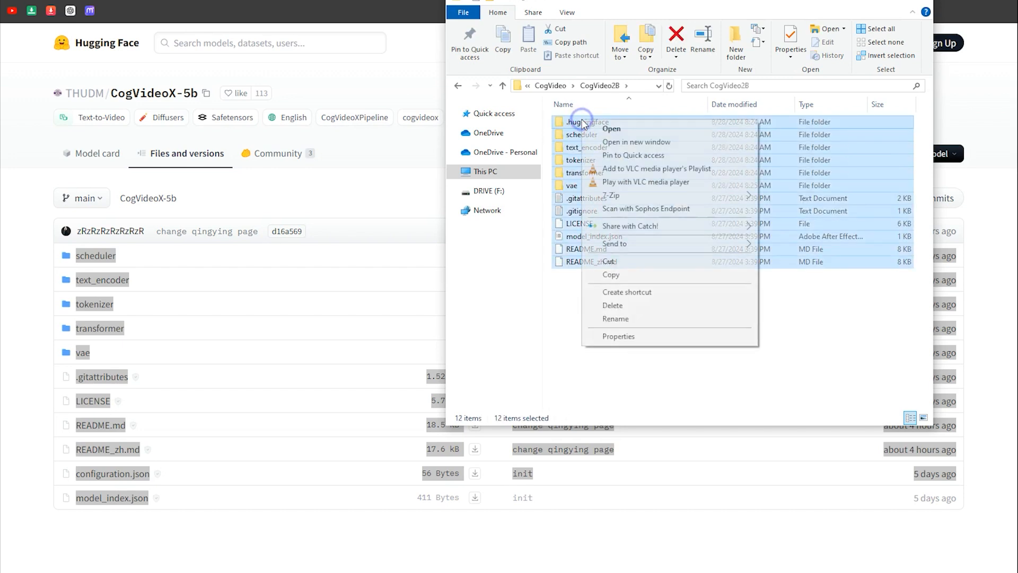
click(618, 336)
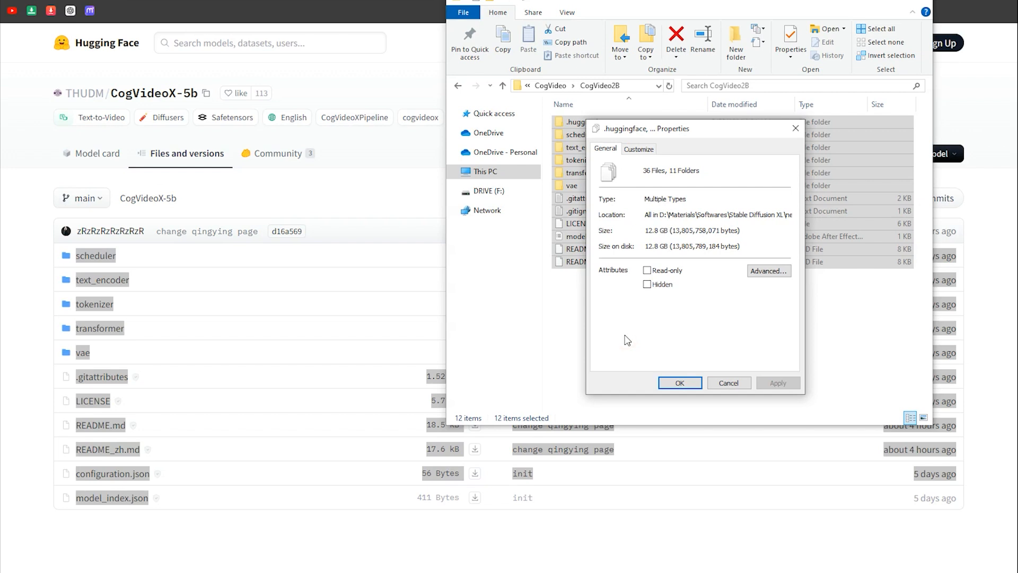
double_click(656, 230)
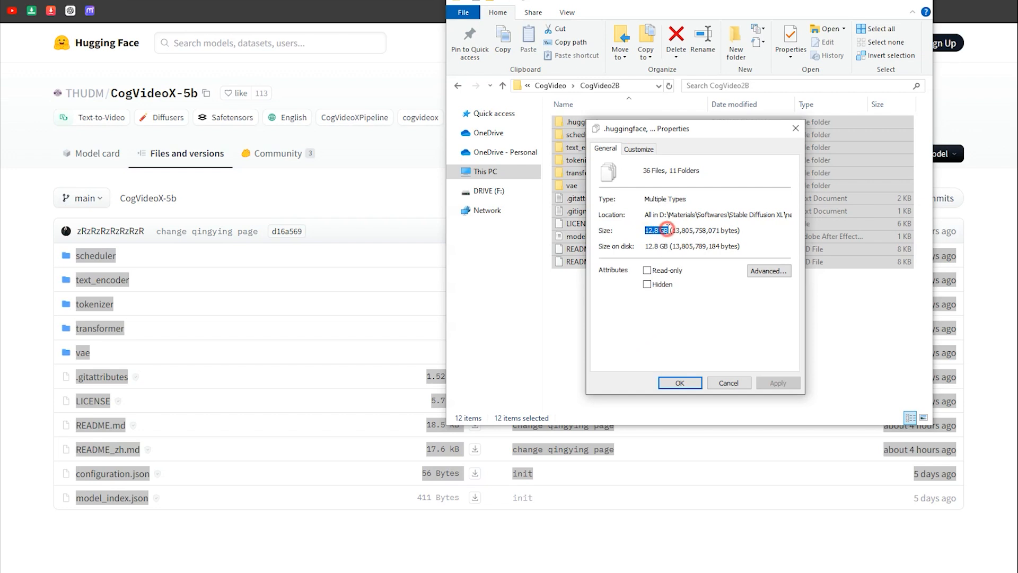
click(679, 382)
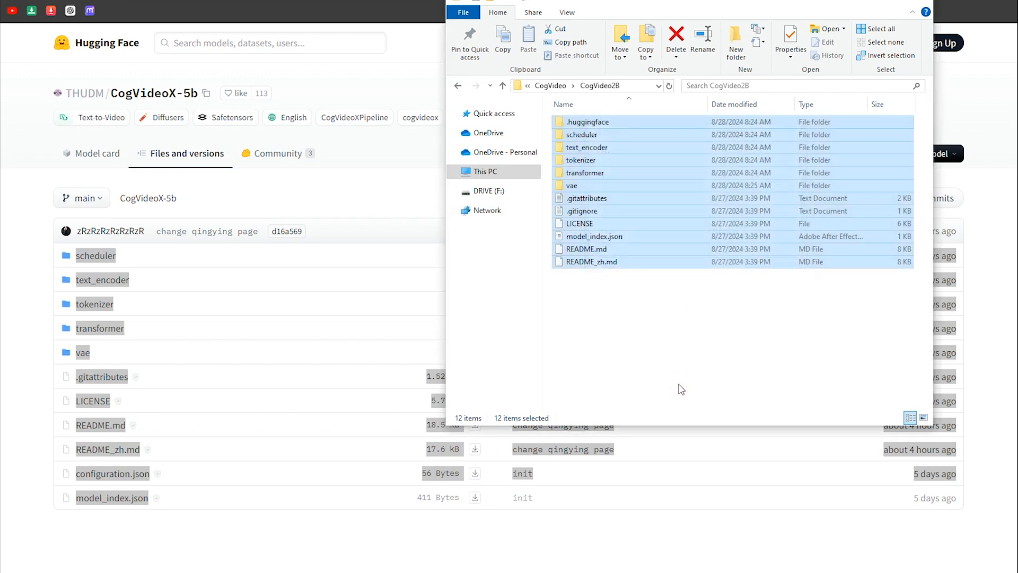
Step: Go up to the ComfyUI folder and open custom_nodes\ComfyUI-CogVideoXWrapper\examples
click(501, 84)
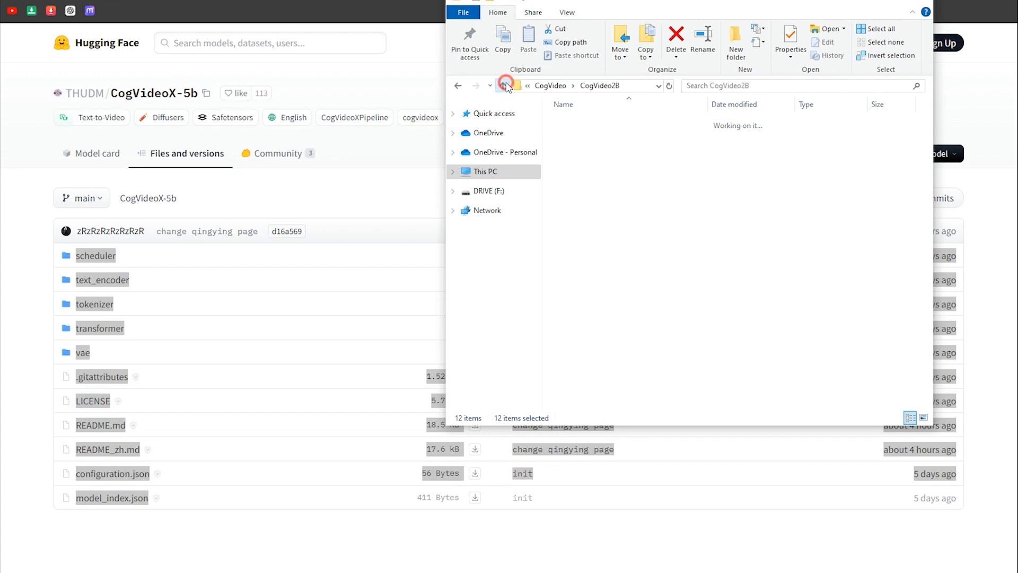
click(505, 85)
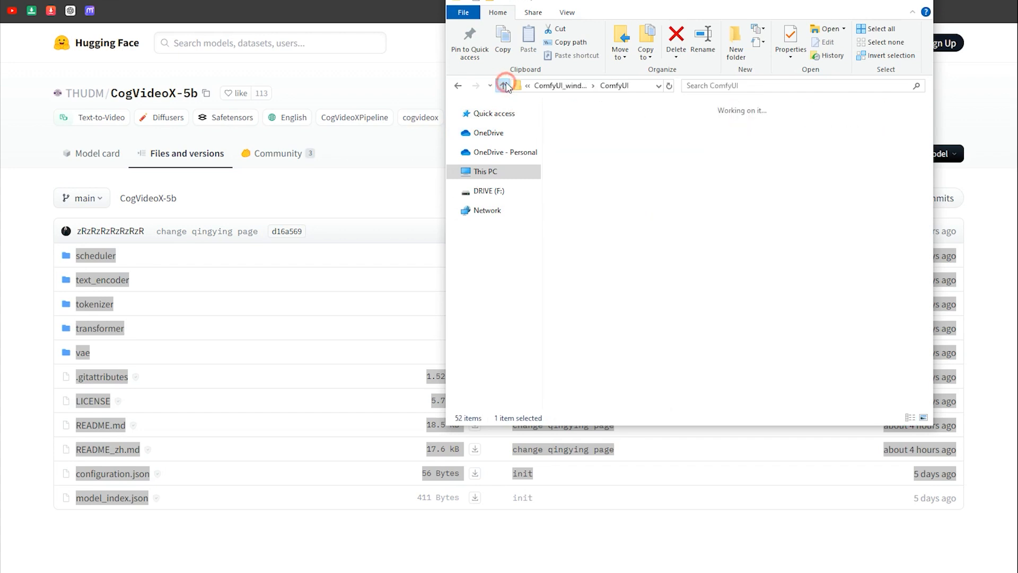
click(502, 84)
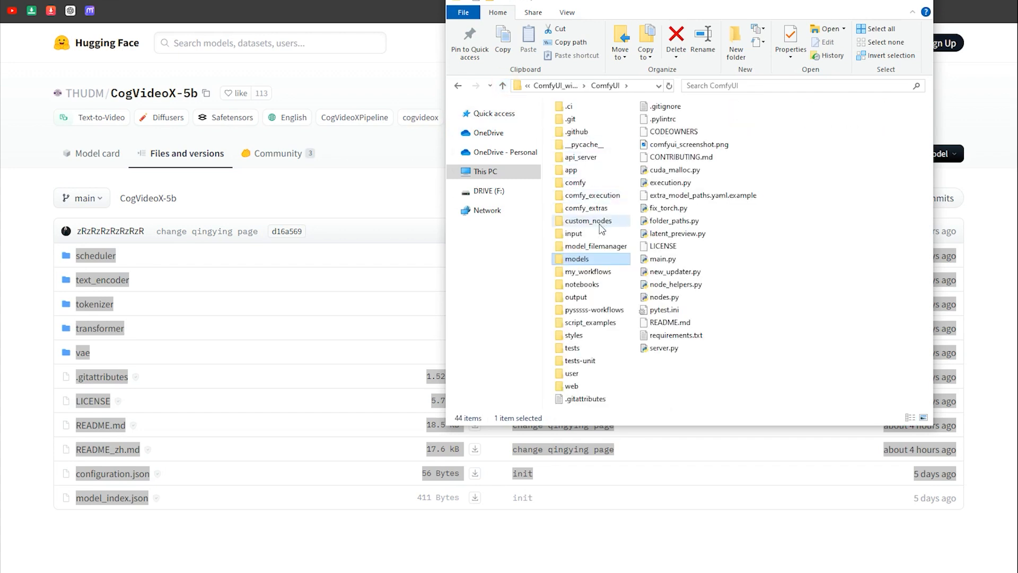
double_click(589, 220)
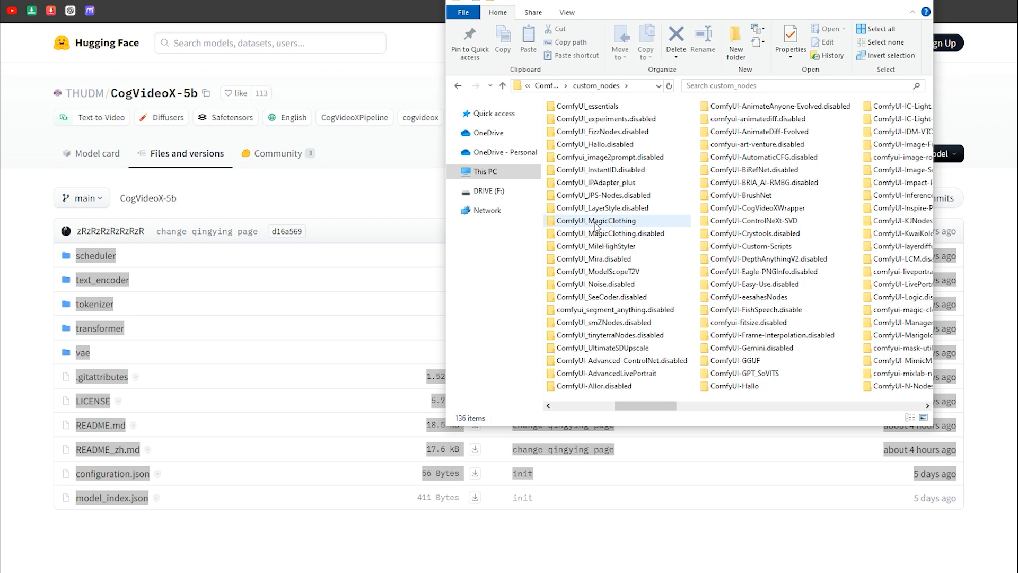
click(757, 208)
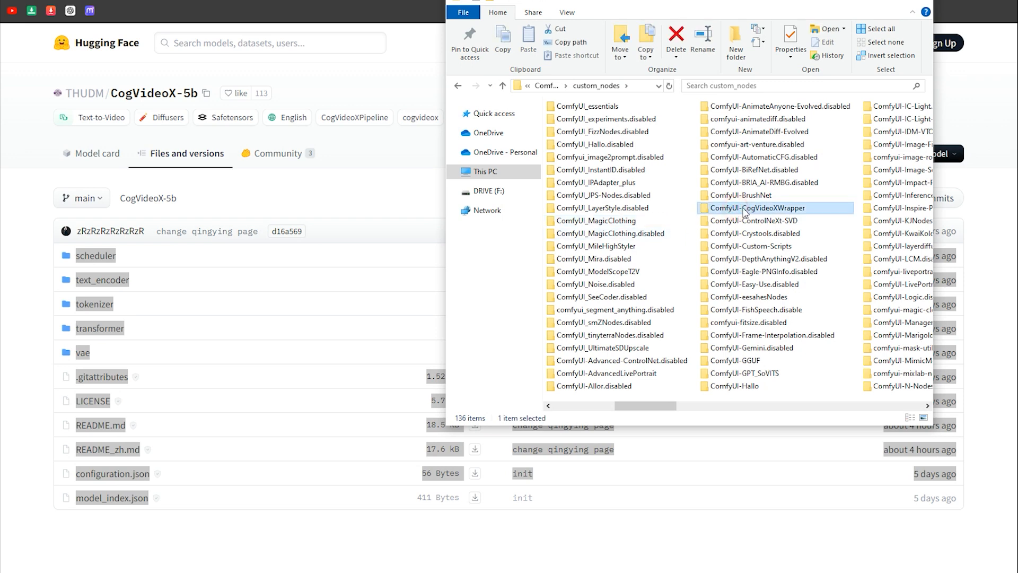
double_click(756, 208)
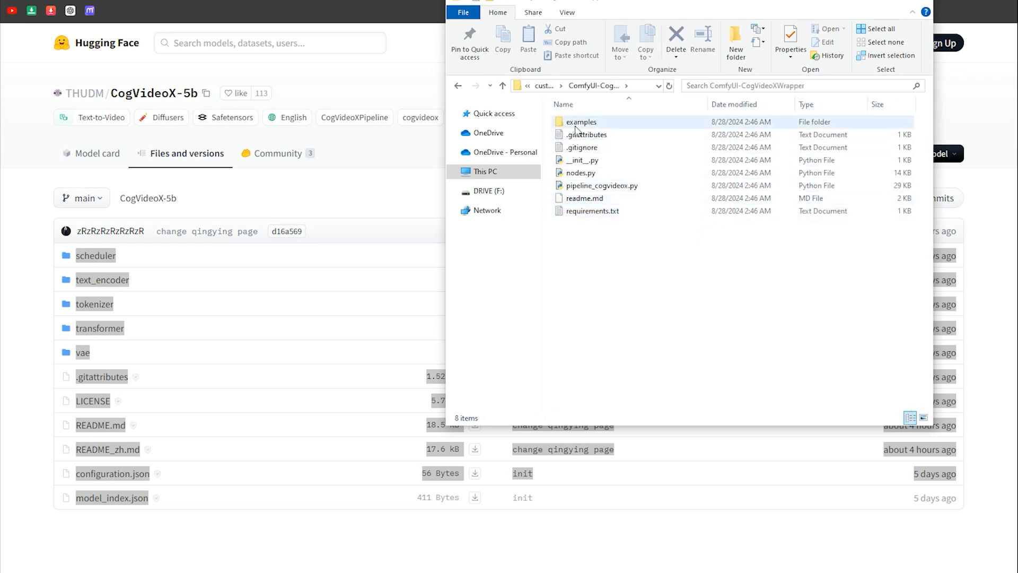
double_click(581, 122)
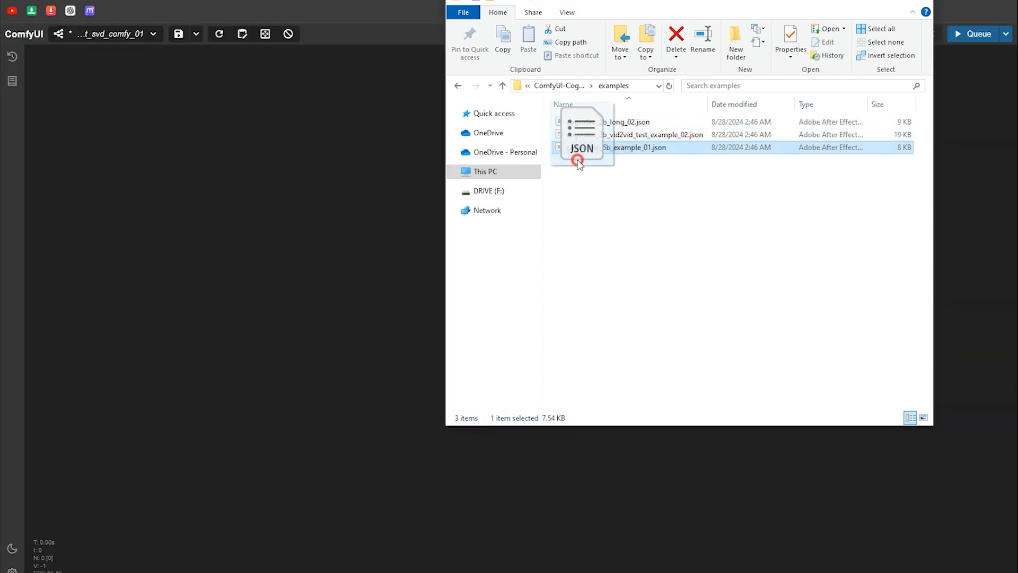
Step: Load the 5b example workflow, pick a Load CLIP text encoder, then load the 2b vid2vid test example
double_click(636, 147)
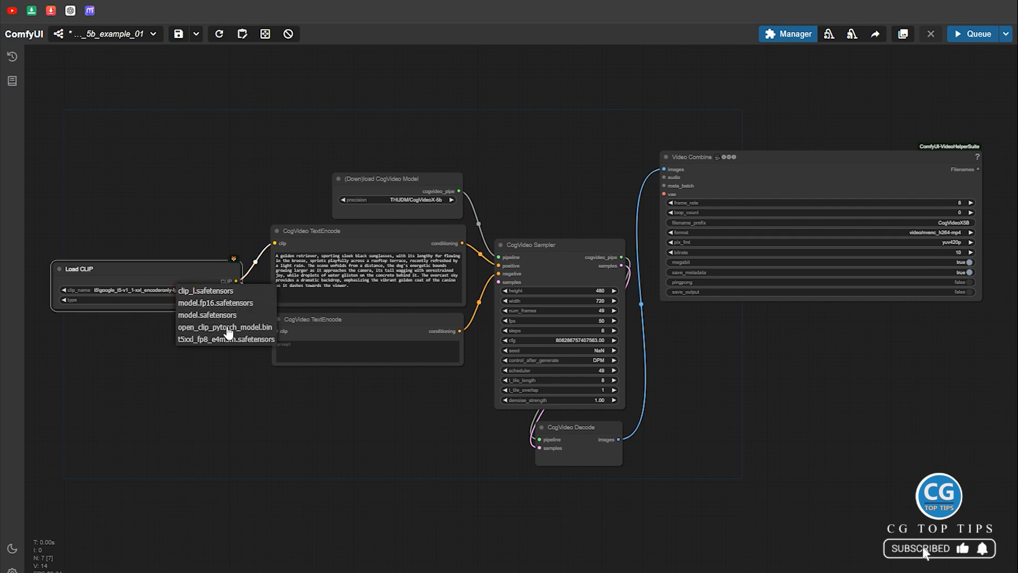
click(225, 339)
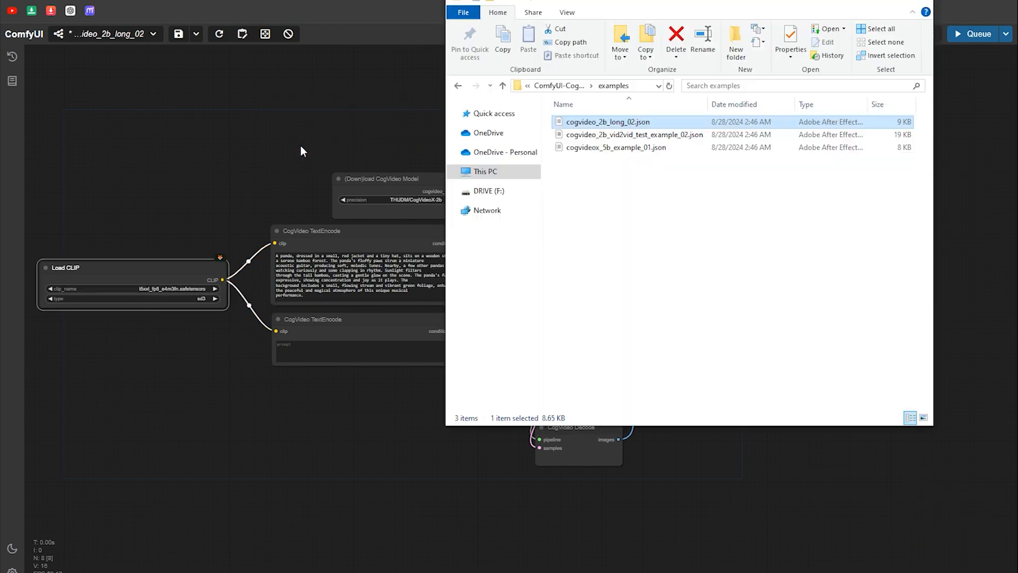
click(634, 134)
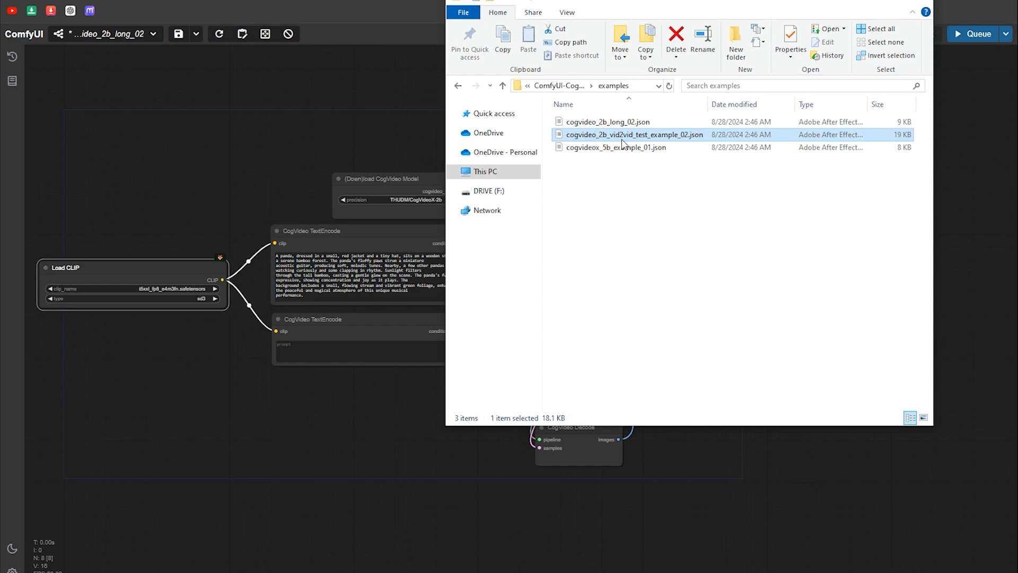
double_click(634, 134)
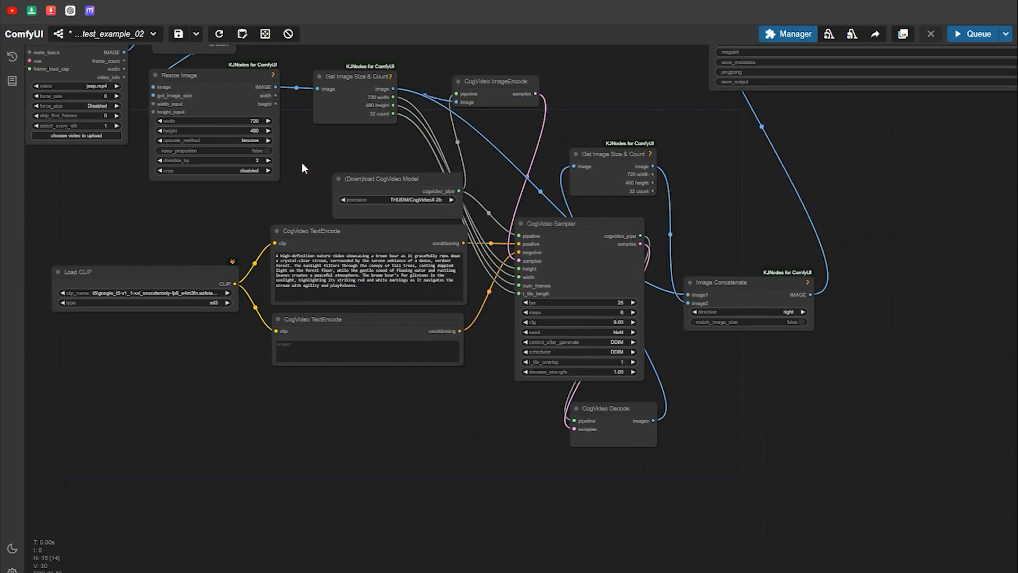